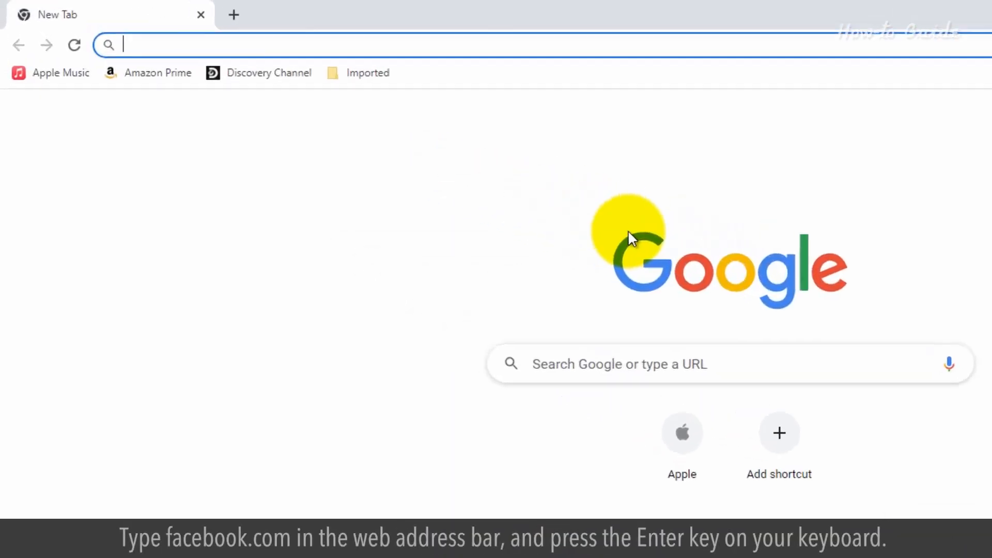
- Enter facebook.com in Chrome's address bar to load the Facebook login page
{"action": "type", "text": "facebook.com"}
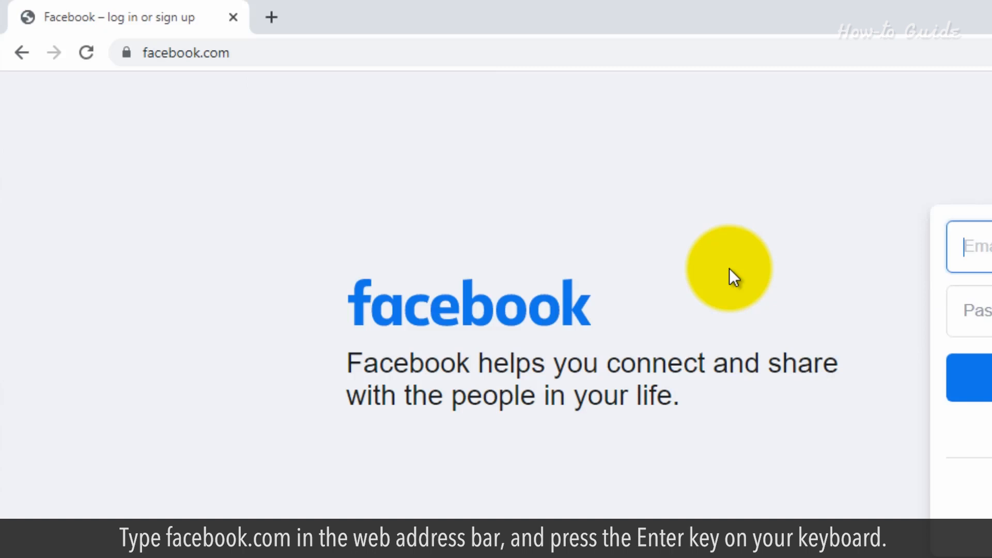
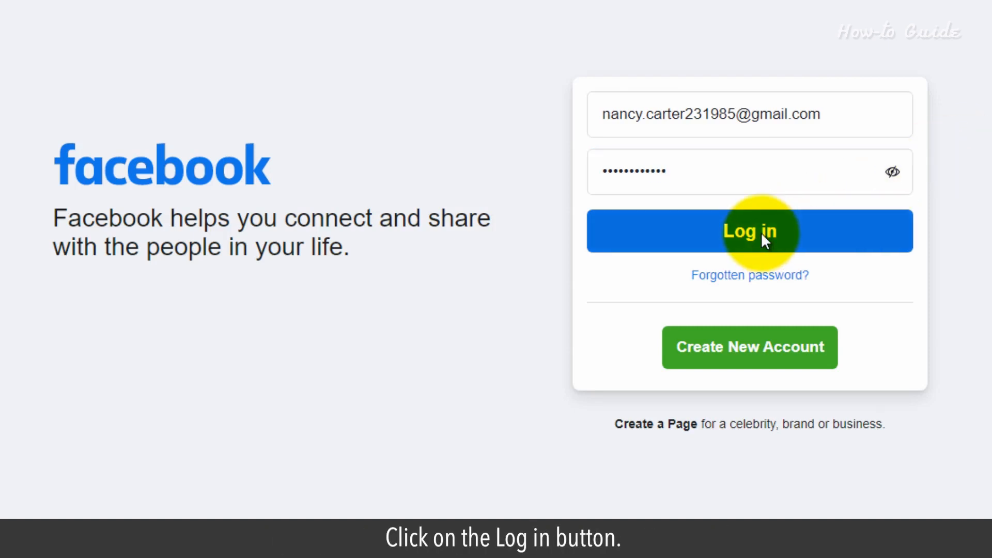
- Enter the account email and password and log in to Facebook
{"action": "left_click", "coordinate": [749, 231]}
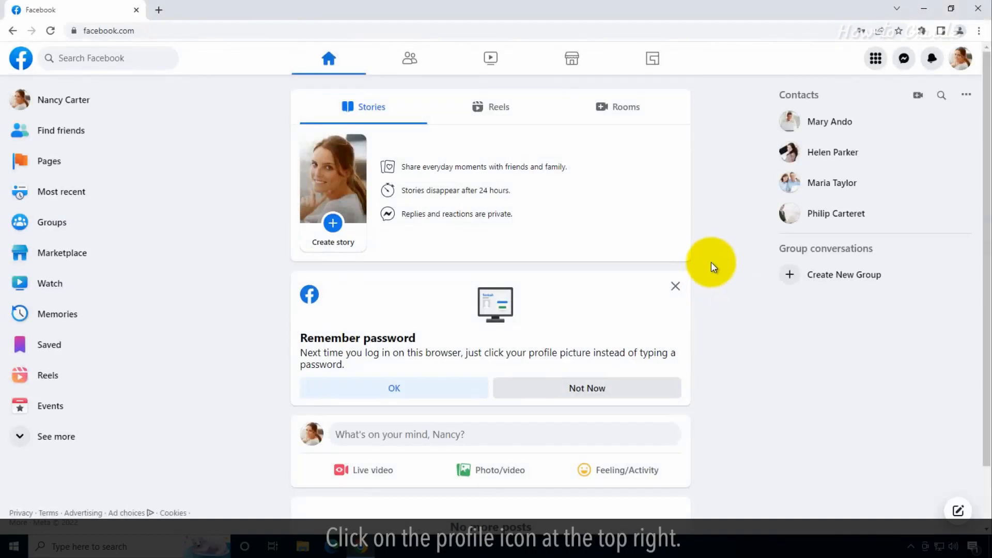
- Open Settings from the profile menu's Settings & privacy section
{"action": "left_click", "coordinate": [961, 58]}
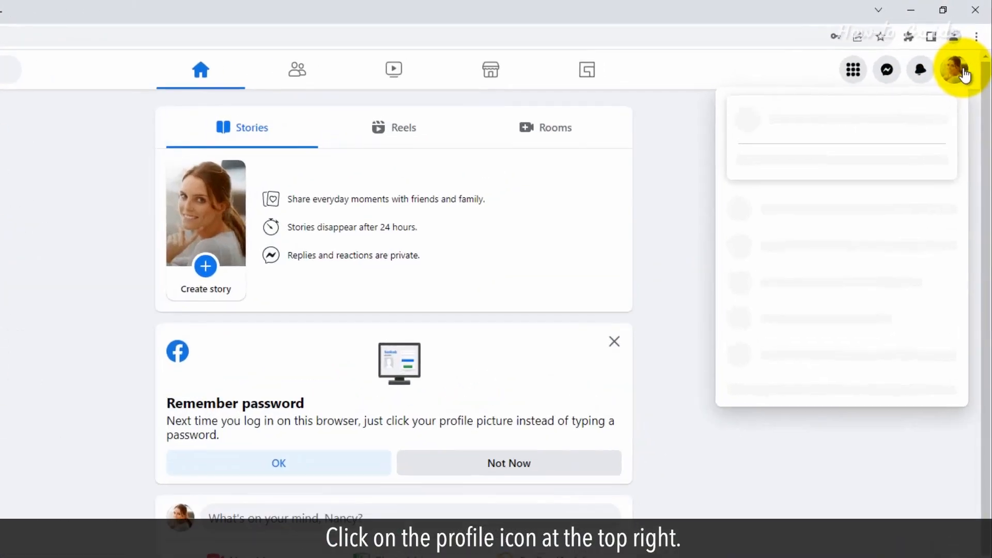
{"action": "left_click", "coordinate": [964, 71]}
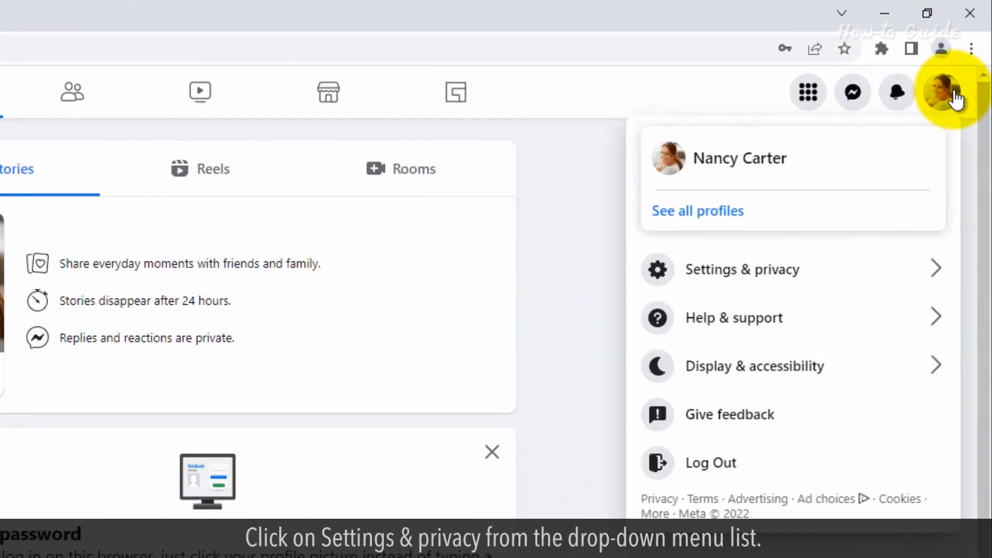
{"action": "left_click", "coordinate": [741, 269]}
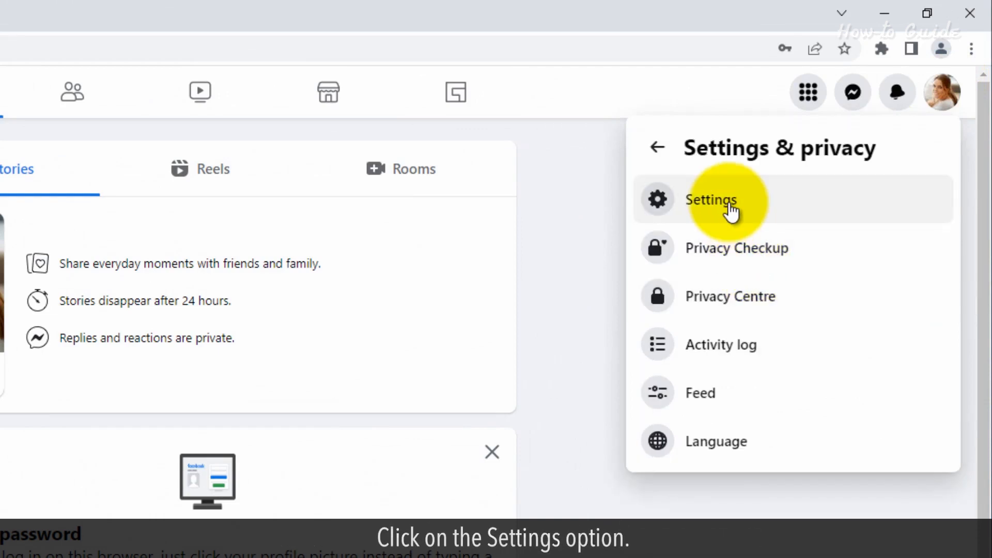
{"action": "left_click", "coordinate": [710, 200]}
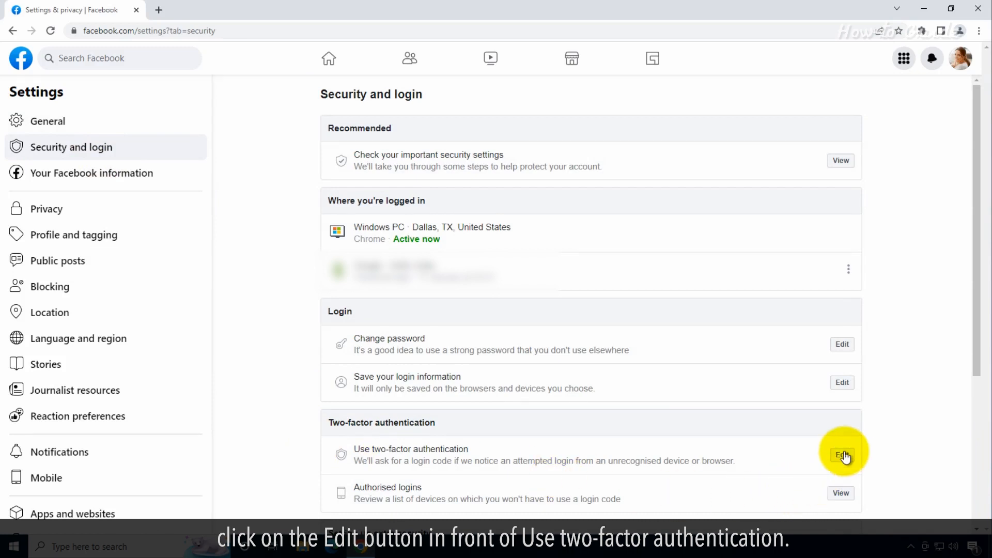
- Edit the 'Use two-factor authentication' option on the Security and login page
{"action": "left_click", "coordinate": [843, 454]}
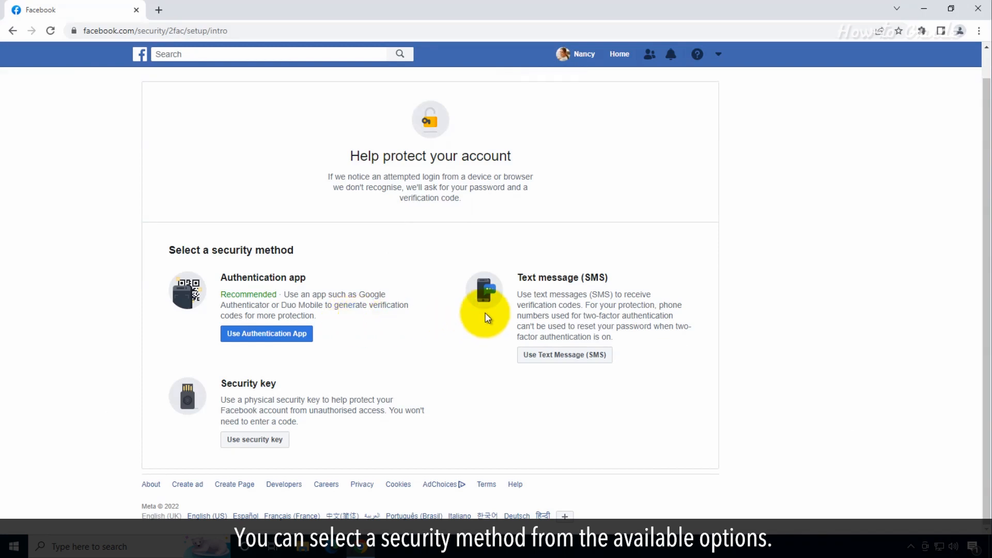
{"action": "mouse_move", "coordinate": [601, 345]}
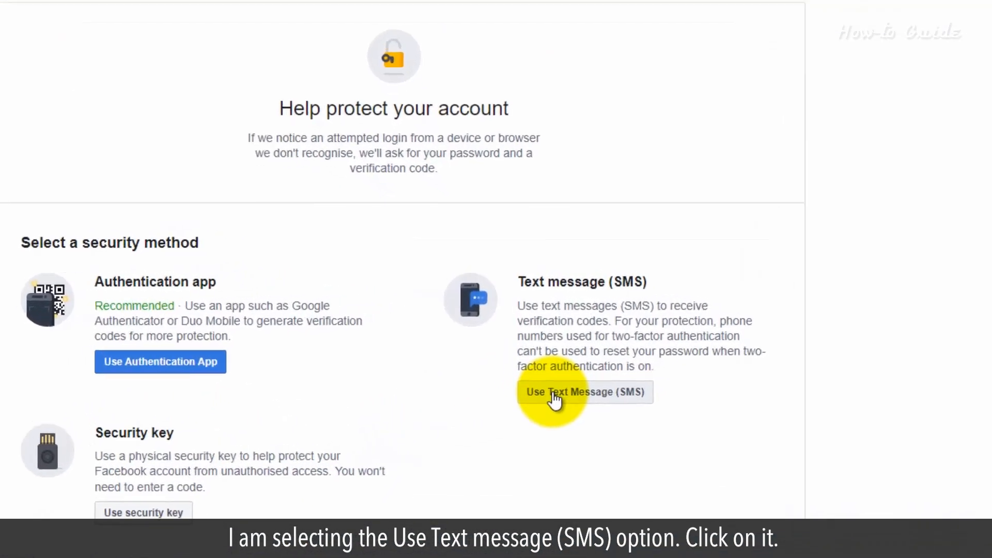
- Select Use Text Message (SMS) as the two-factor method
{"action": "left_click", "coordinate": [584, 392]}
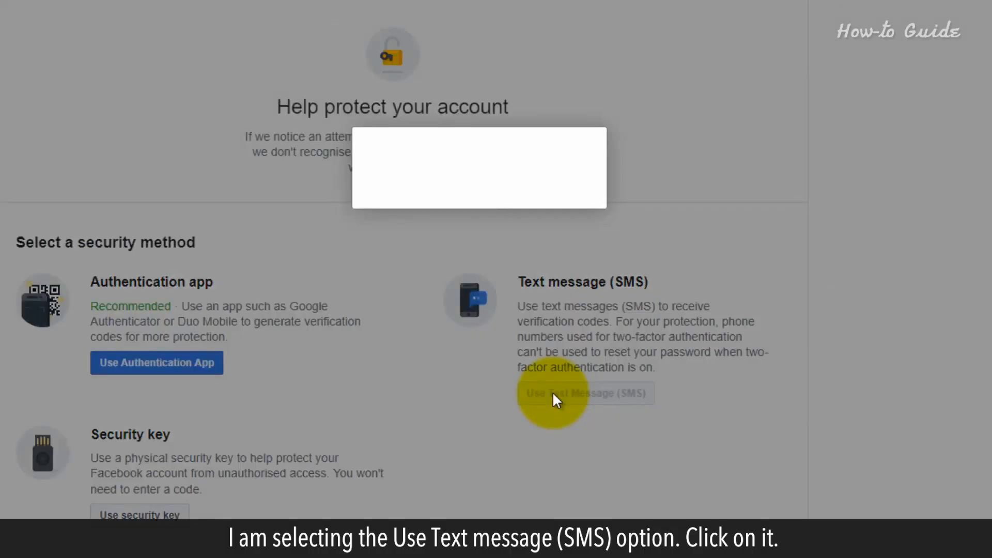
{"action": "left_click", "coordinate": [585, 392]}
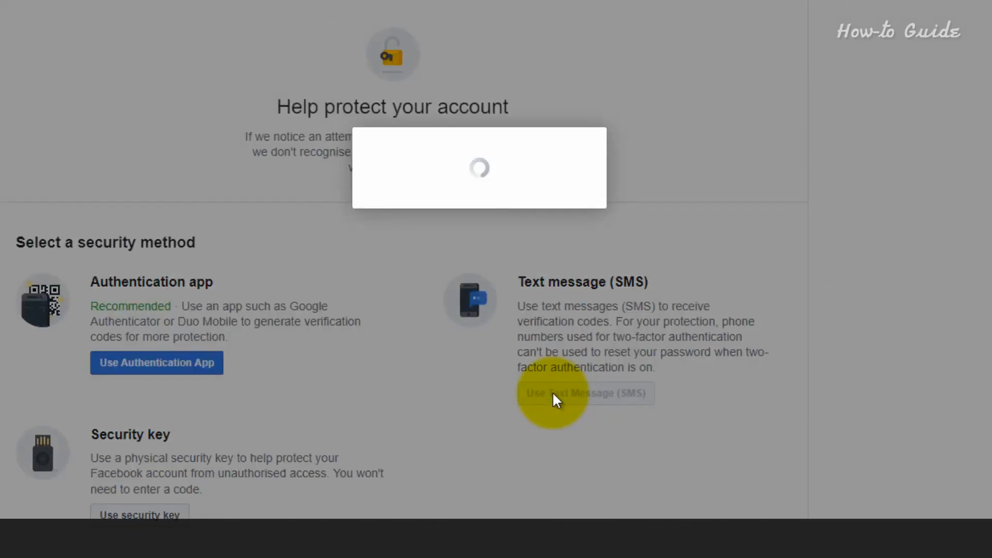
- Select the Phone number field in the Add phone number dialog and continue
{"action": "left_click", "coordinate": [586, 393]}
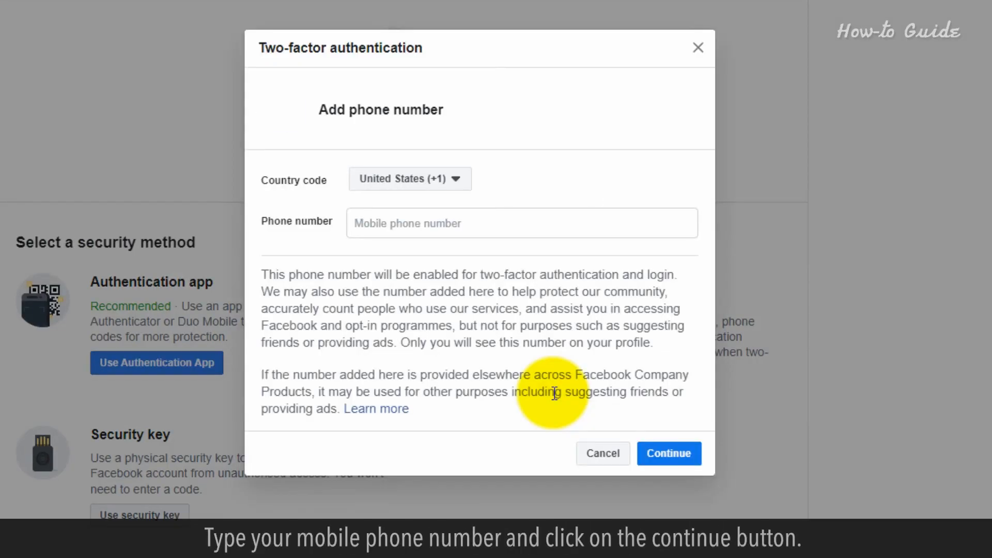
{"action": "left_click", "coordinate": [522, 222]}
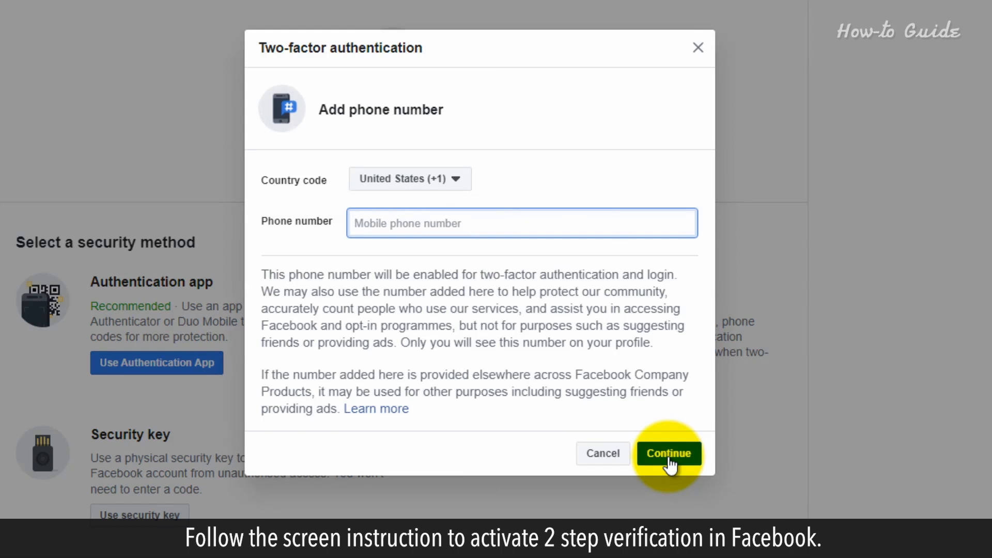
{"action": "left_click", "coordinate": [519, 222]}
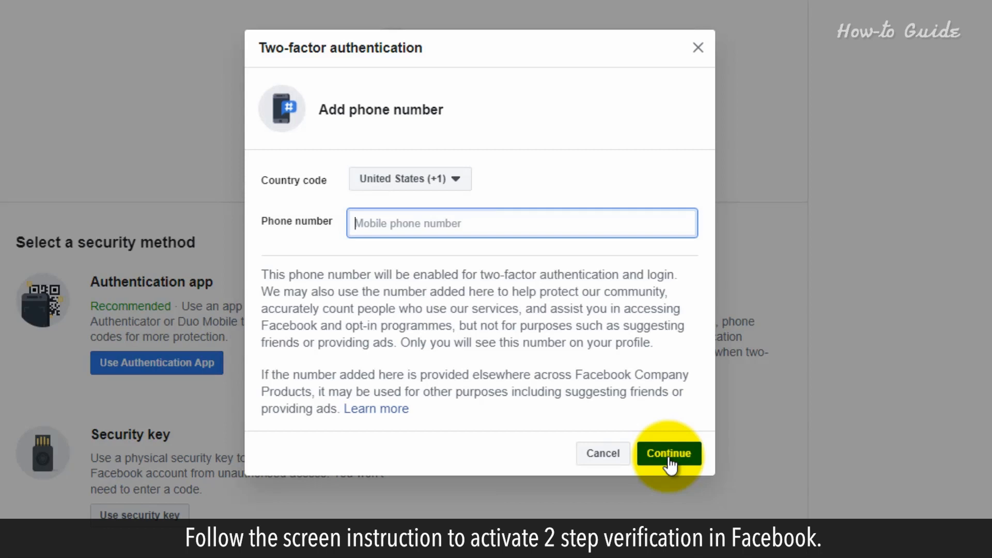